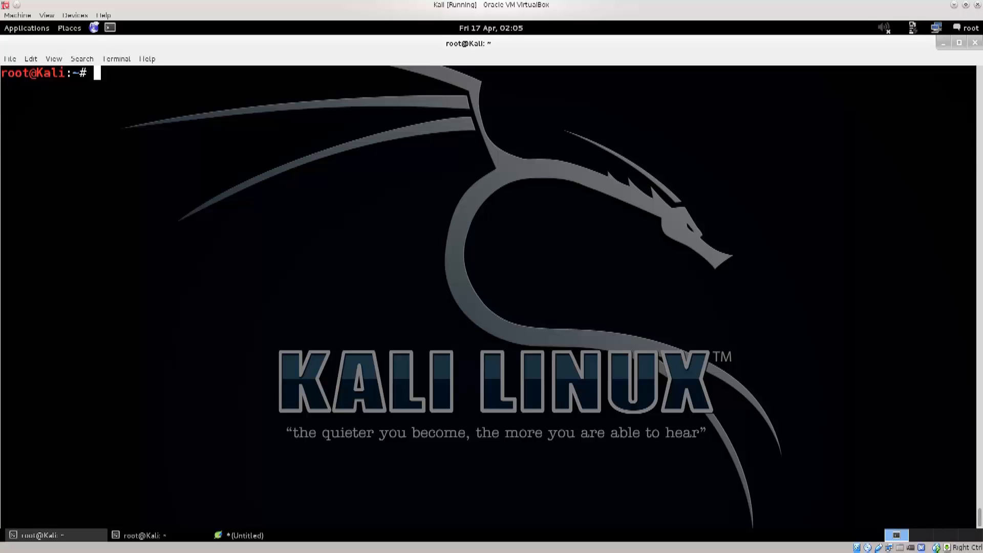
- Run ifconfig to show eth0 at 192.168.1.102 and the loopback interface
{"action": "type", "text": "ifconfig"}
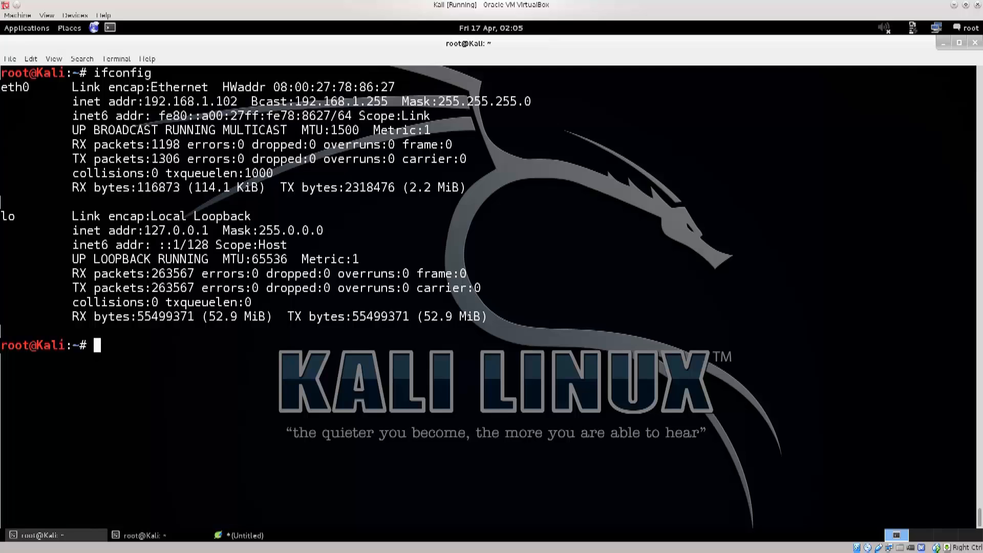
- Mark text in the ifconfig output, type DMZ, then enter 'clear' without running it
{"action": "double_click", "coordinate": [190, 101]}
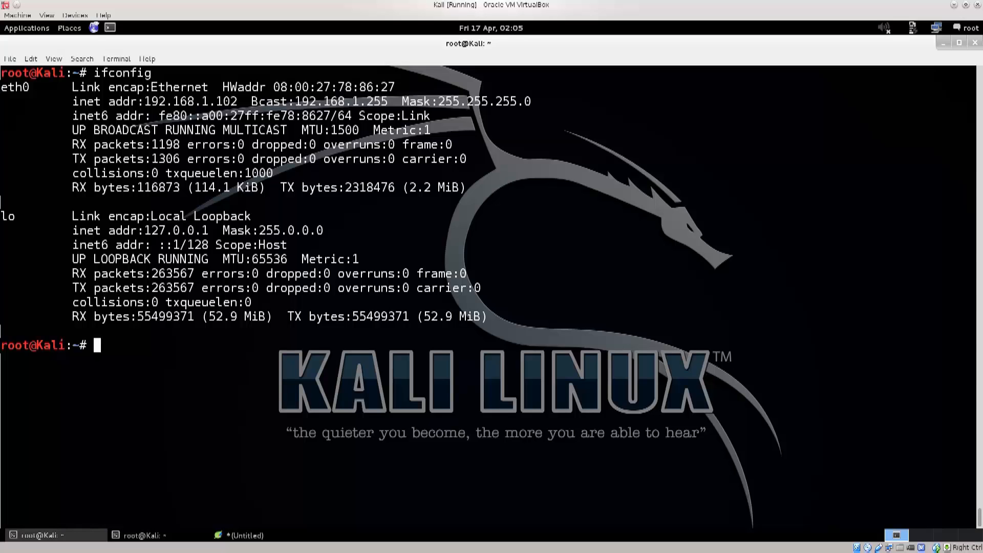
{"action": "type", "text": "DMZ"}
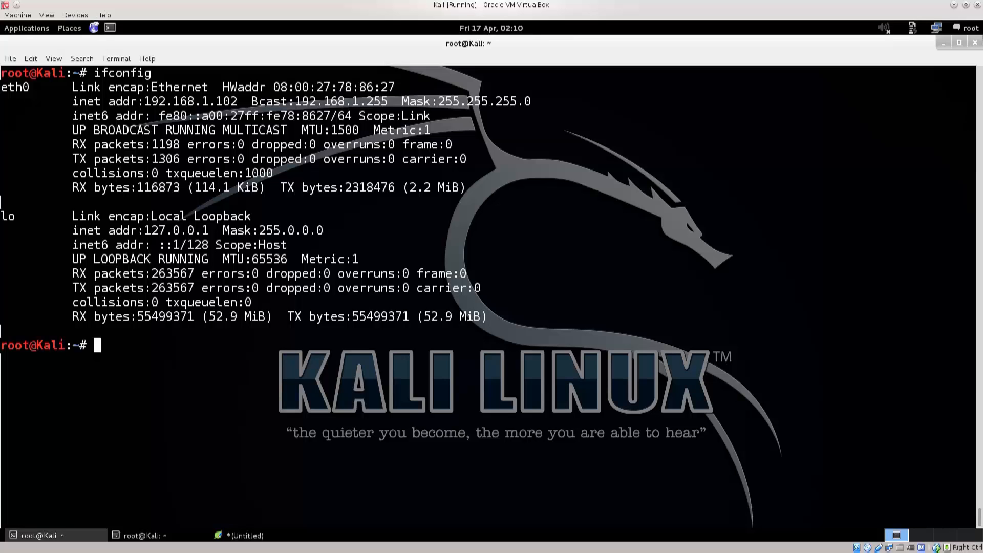
{"action": "type", "text": "clear"}
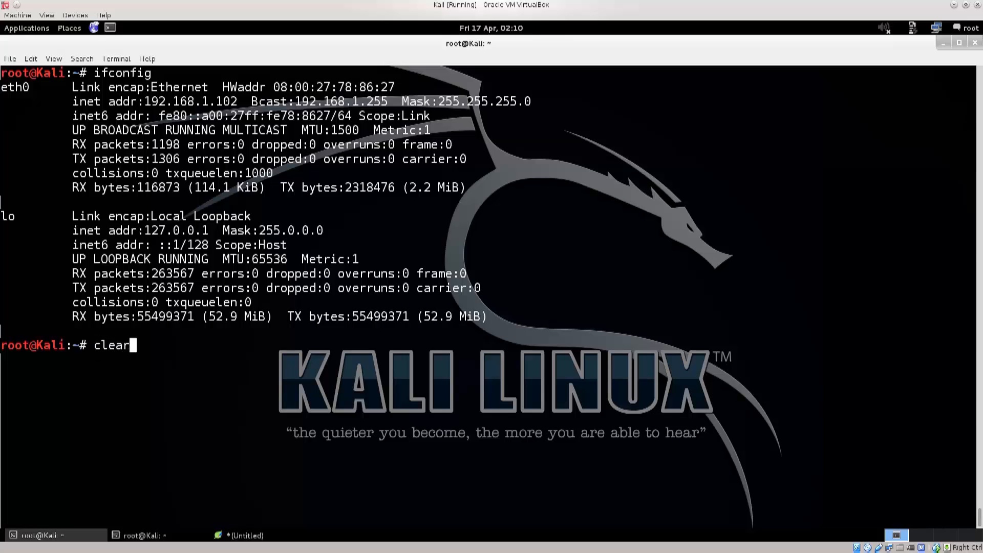
- Clear the screen and start the PostgreSQL service with 'service postgresql start'
{"action": "key", "text": "Return"}
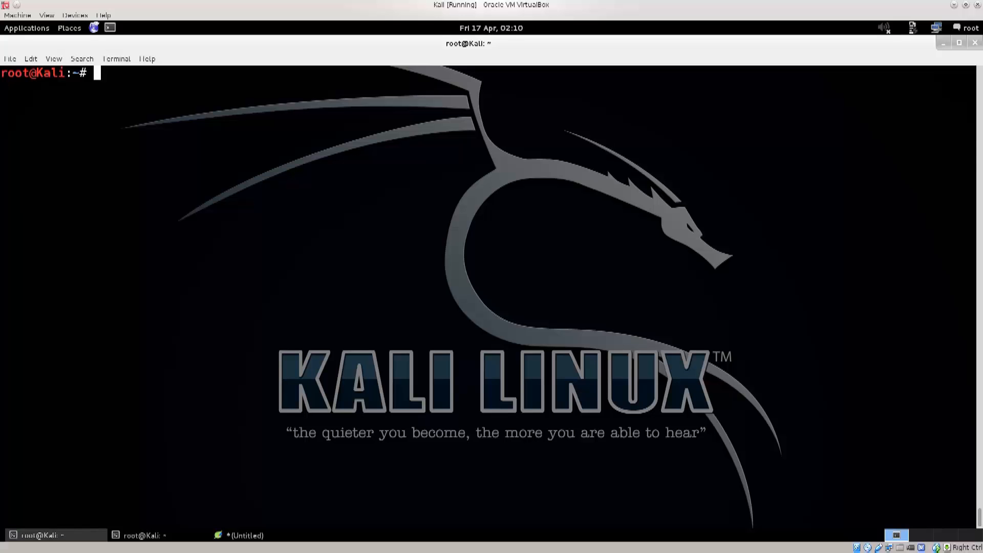
{"action": "type", "text": "service"}
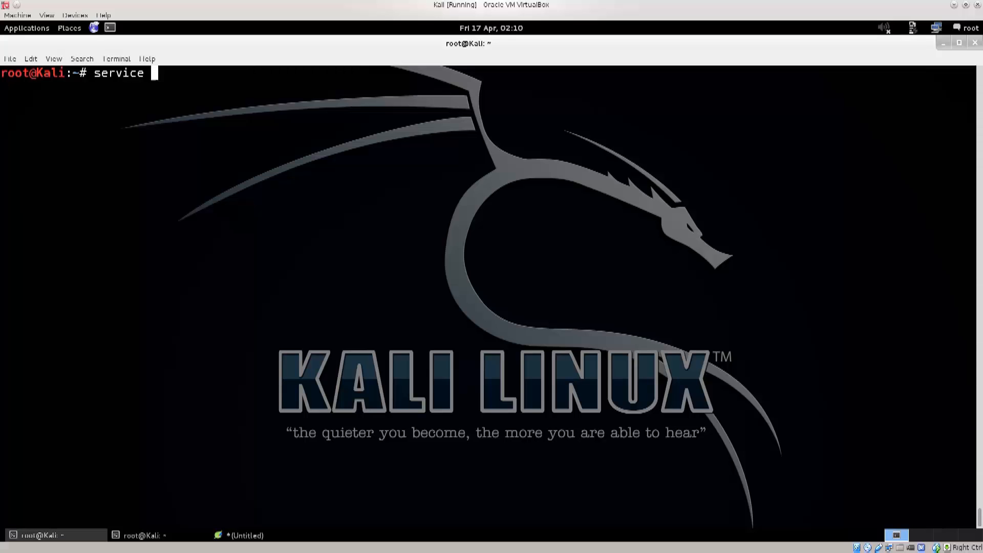
{"action": "type", "text": "p"}
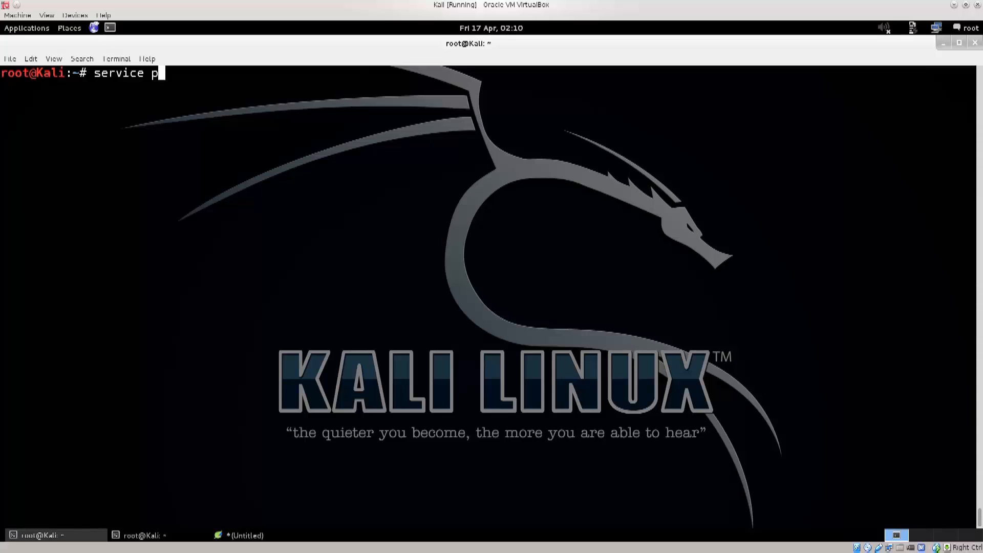
{"action": "type", "text": "ostgresql"}
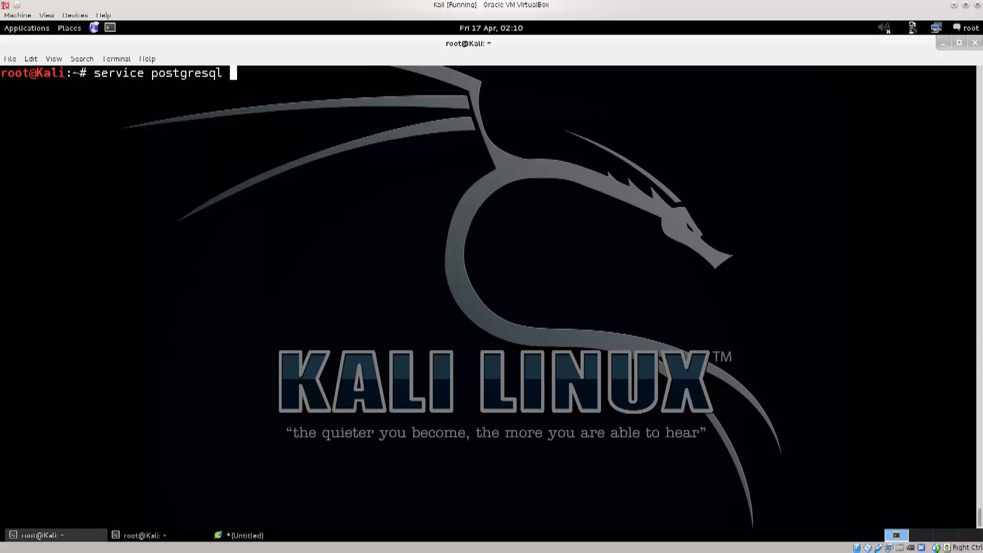
{"action": "type", "text": "start"}
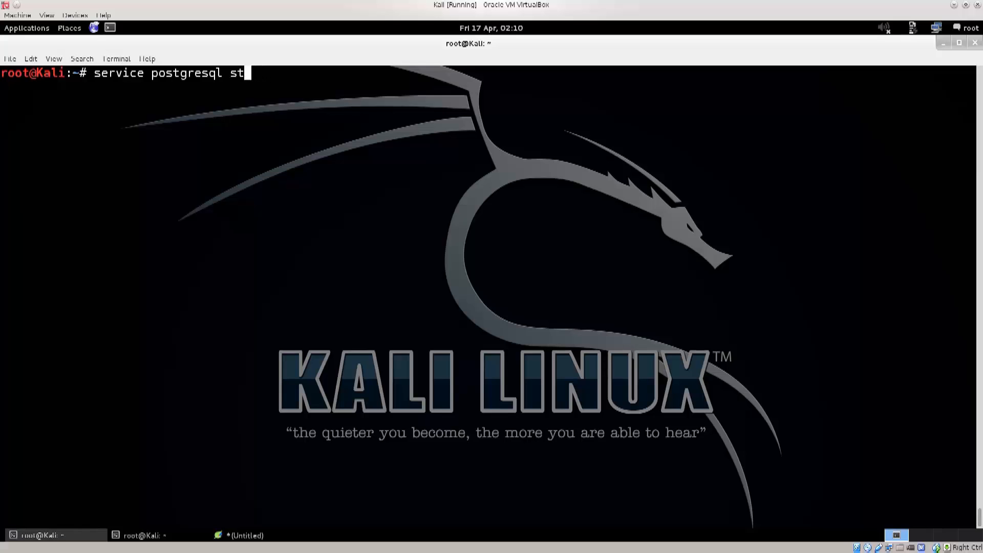
{"action": "type", "text": "a"}
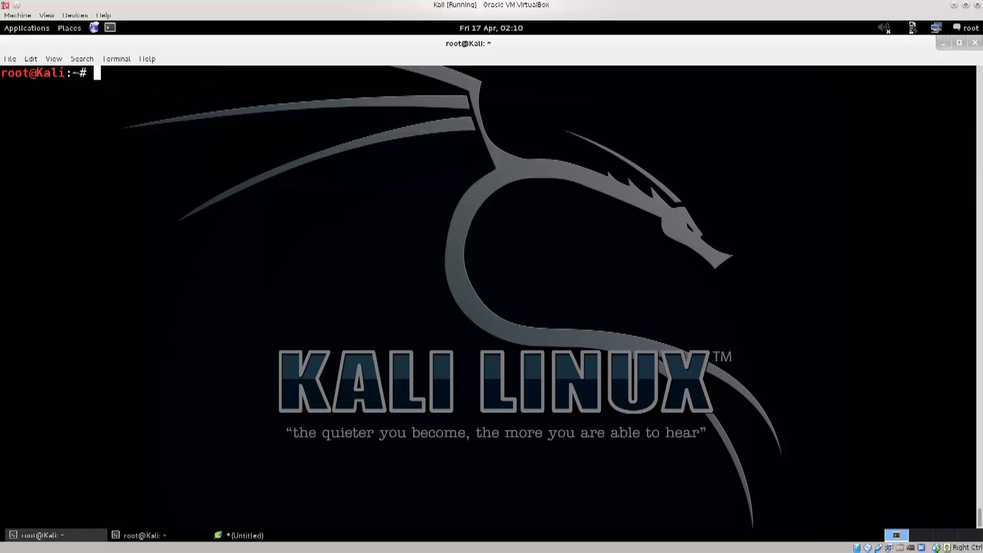
- Start the Metasploit service and type clear at the prompt
{"action": "type", "text": "service"}
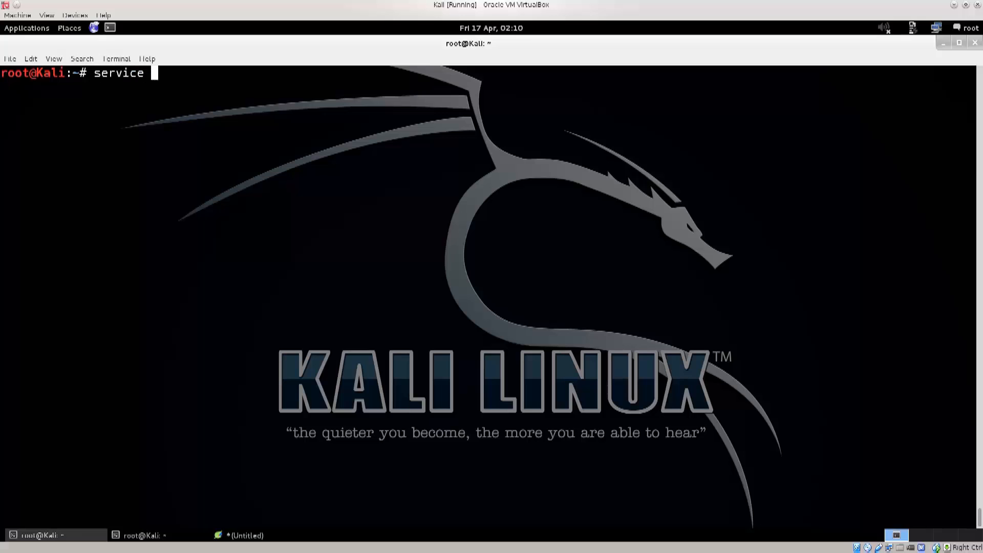
{"action": "type", "text": "met"}
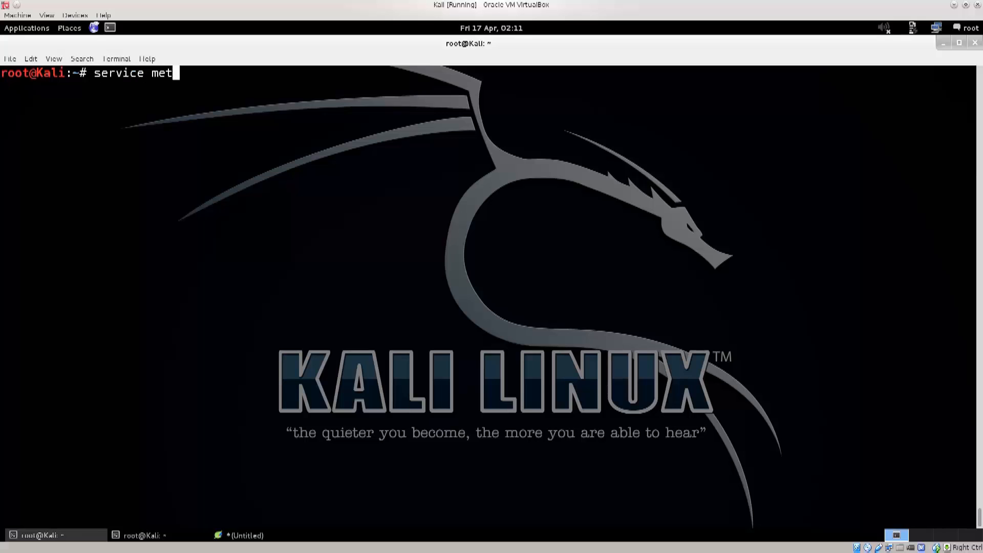
{"action": "type", "text": "asploit"}
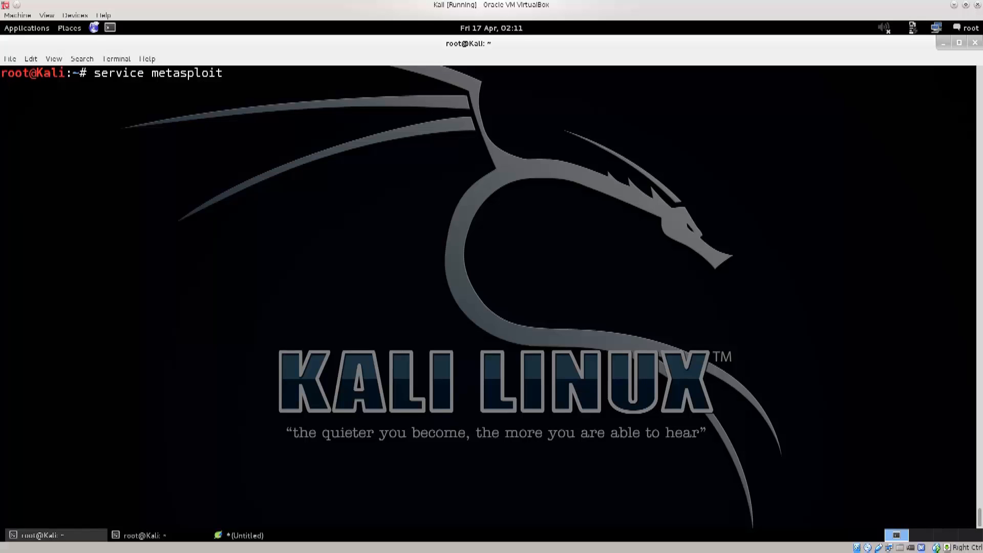
{"action": "type", "text": "start"}
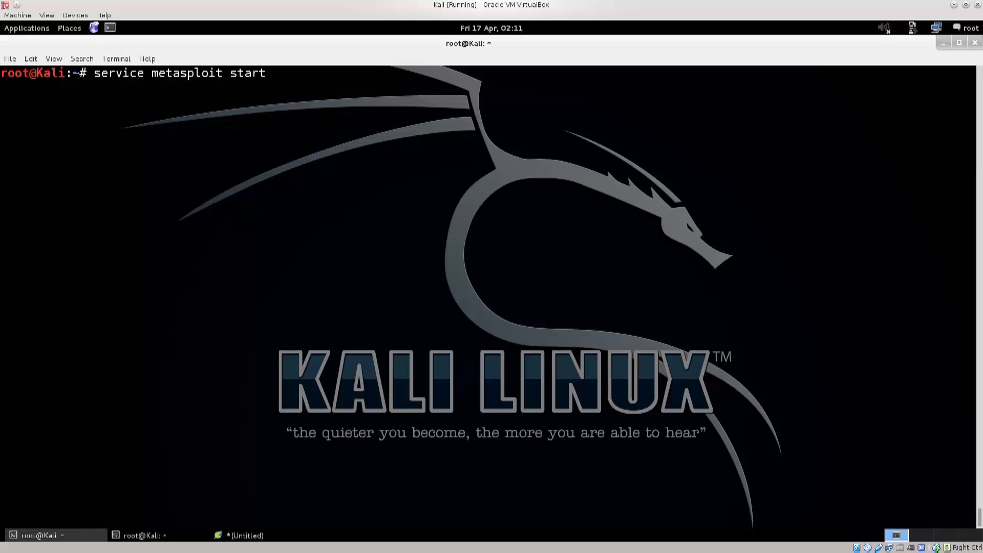
{"action": "key", "text": "BackSpace"}
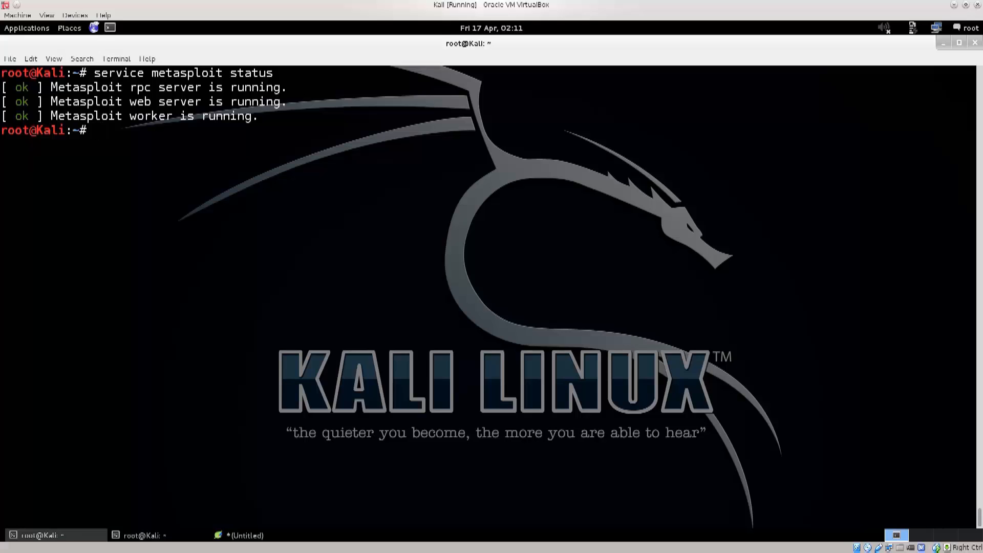
{"action": "type", "text": "clear"}
{"action": "type", "text": "ms"}
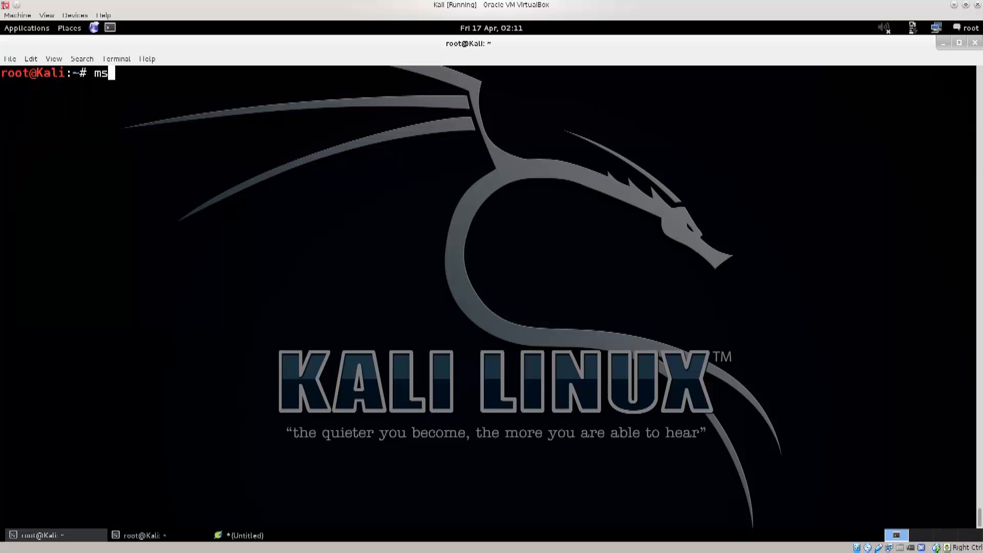
- Run msfconsole to launch the Metasploit console
{"action": "type", "text": "fconsole"}
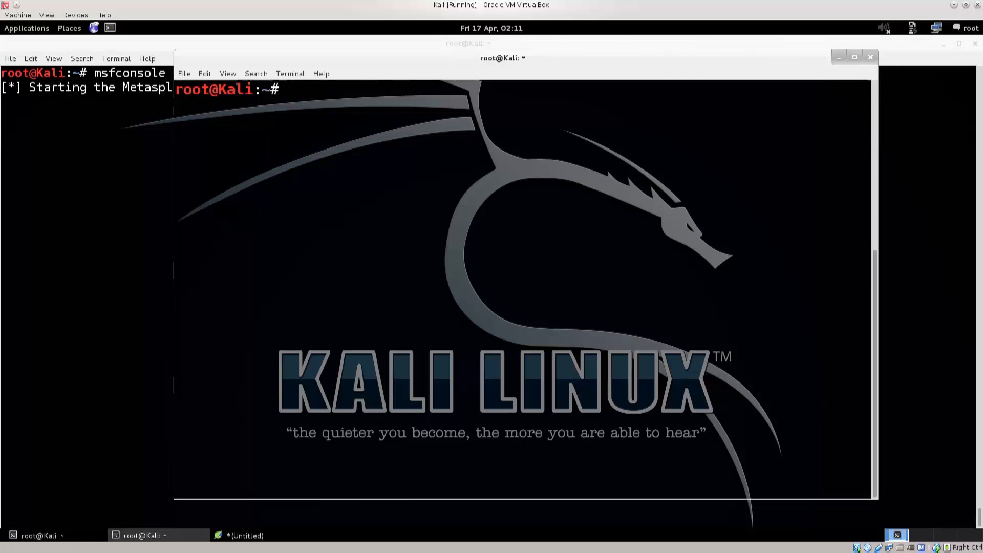
- Type msfupdate in the second terminal while msfconsole finishes loading
{"action": "type", "text": "ms"}
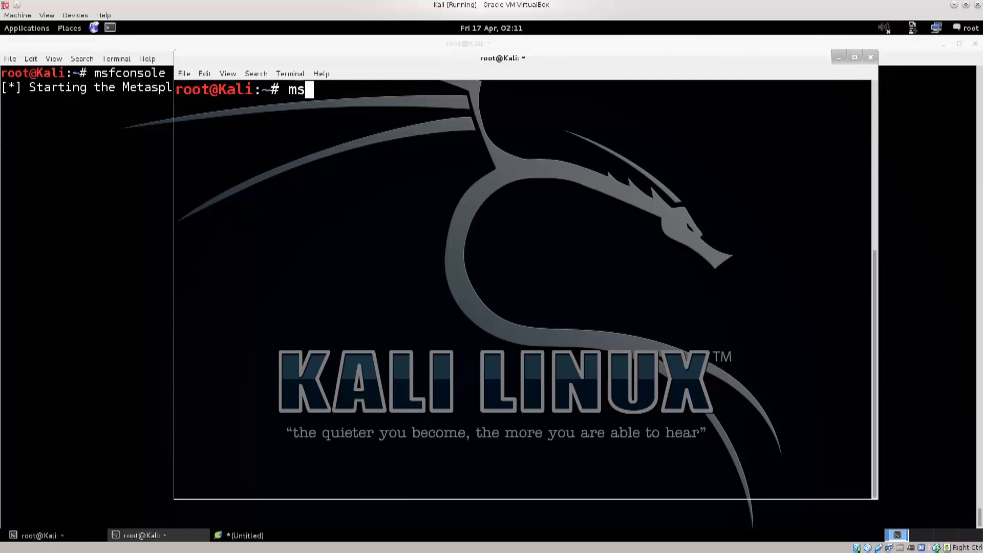
{"action": "type", "text": "fupda"}
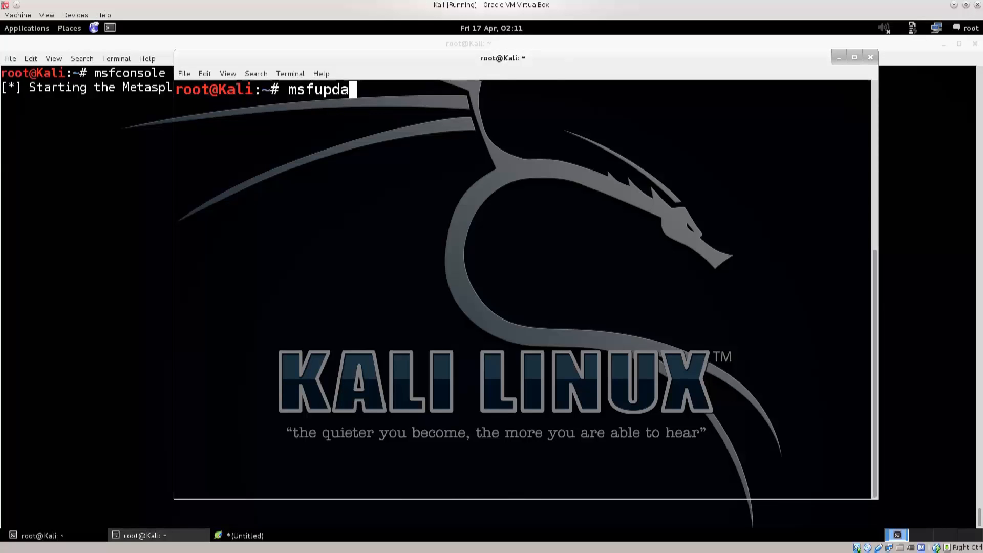
{"action": "type", "text": "te"}
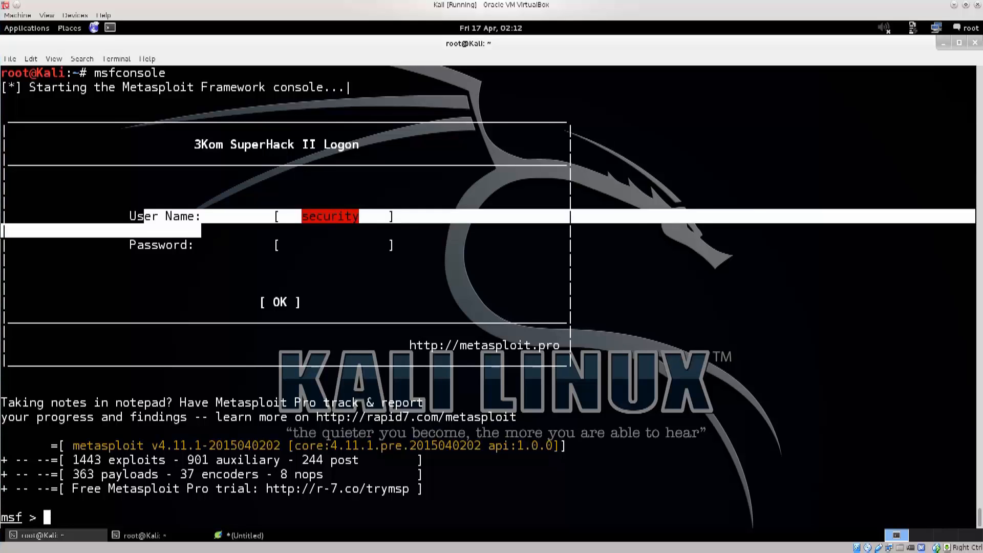
- Run banner several times in msfconsole, then begin typing help
{"action": "left_click", "coordinate": [285, 245]}
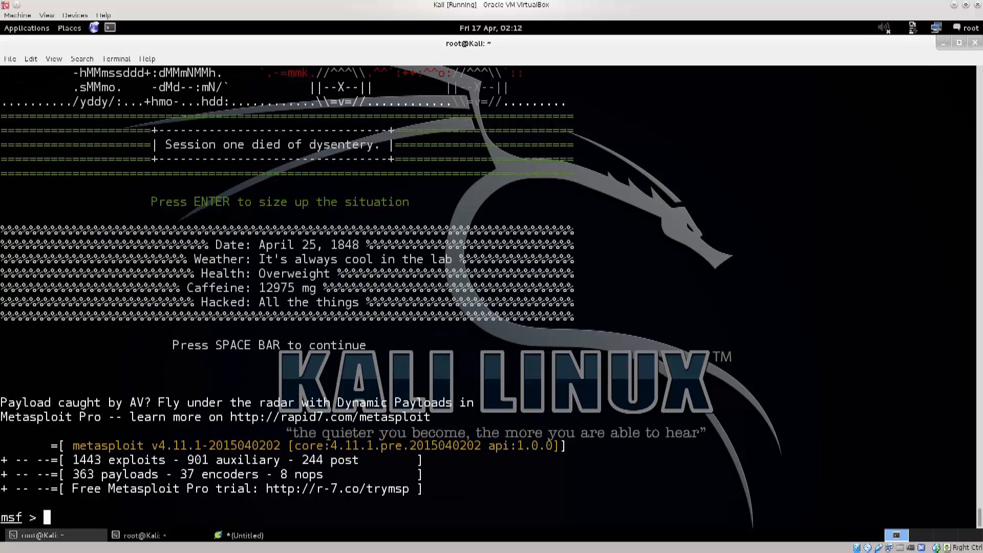
{"action": "type", "text": "banner"}
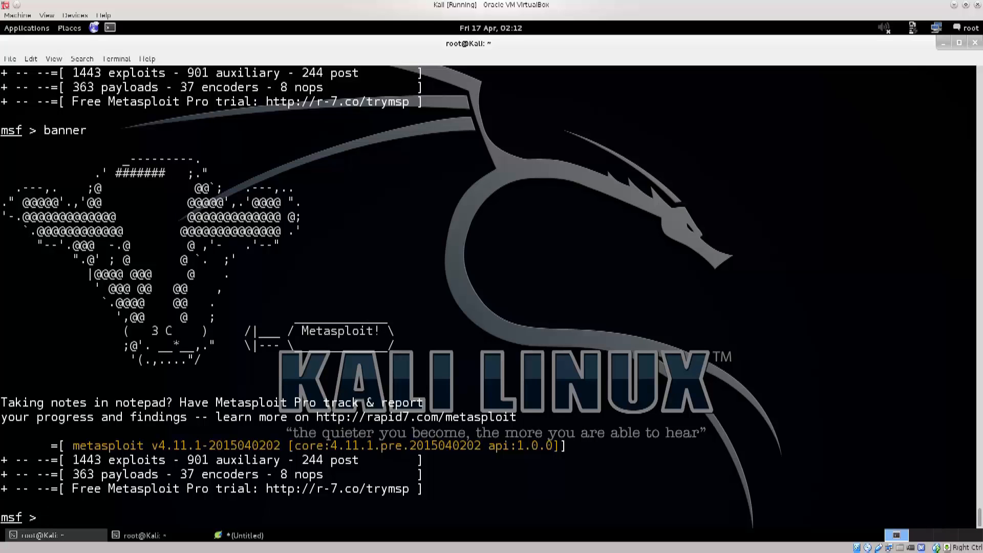
{"action": "type", "text": "banner"}
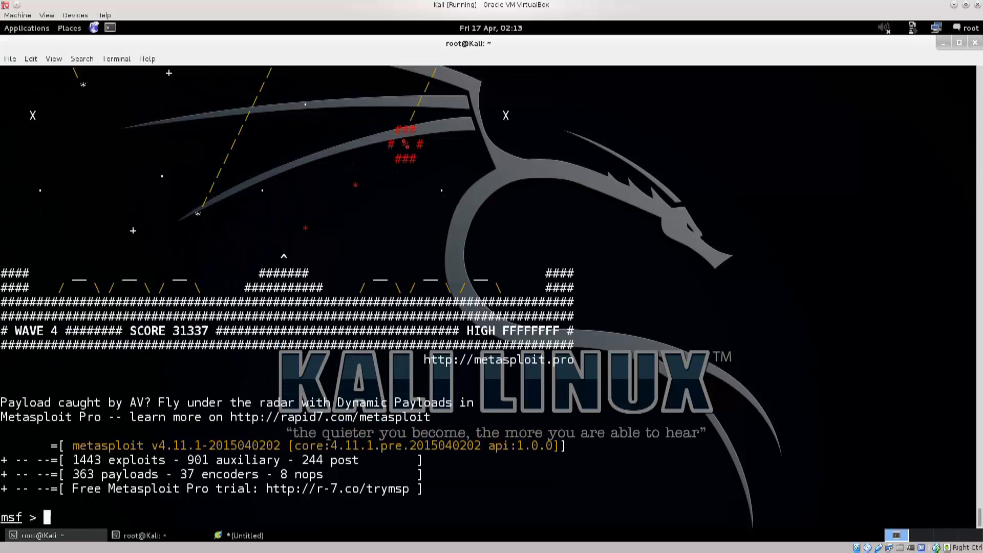
{"action": "type", "text": "banner"}
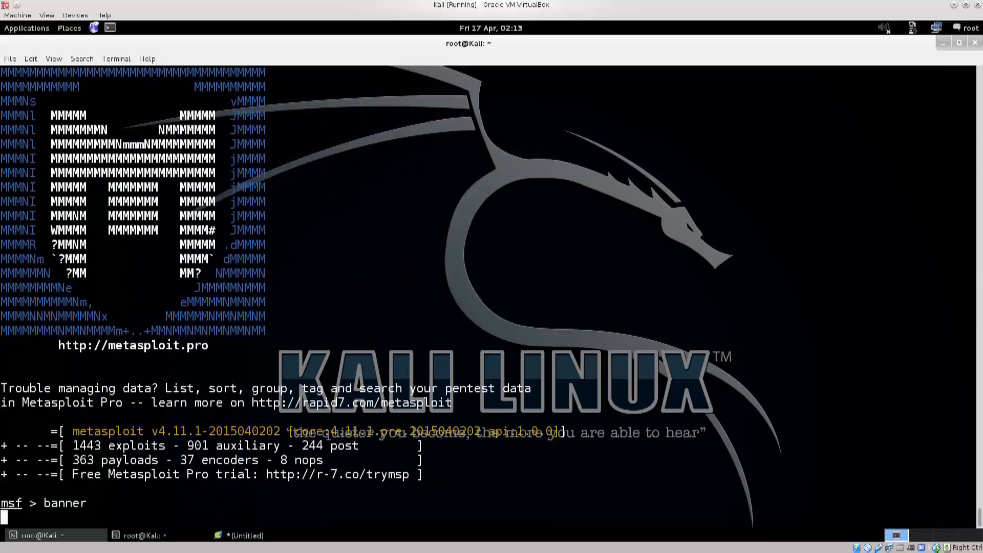
{"action": "key", "text": "Return"}
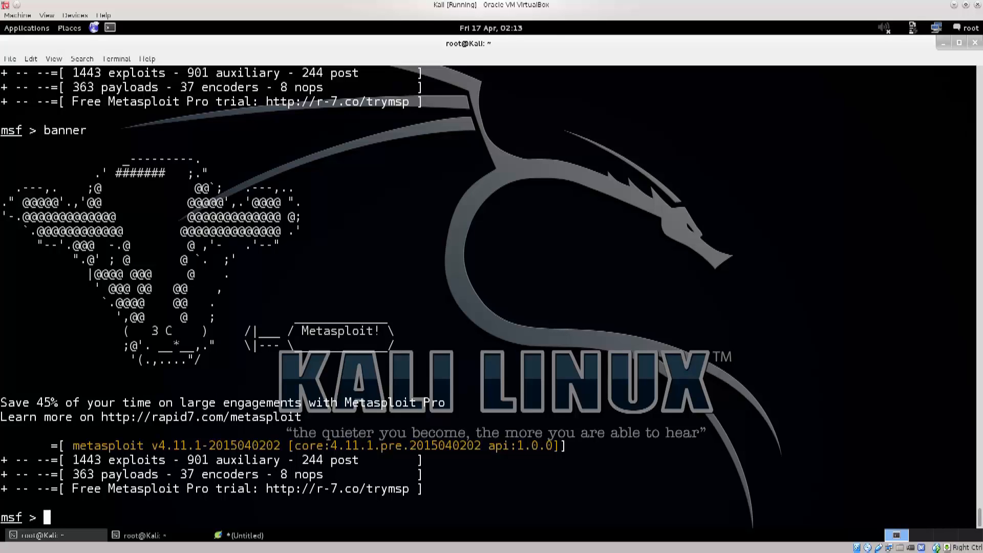
{"action": "type", "text": "help"}
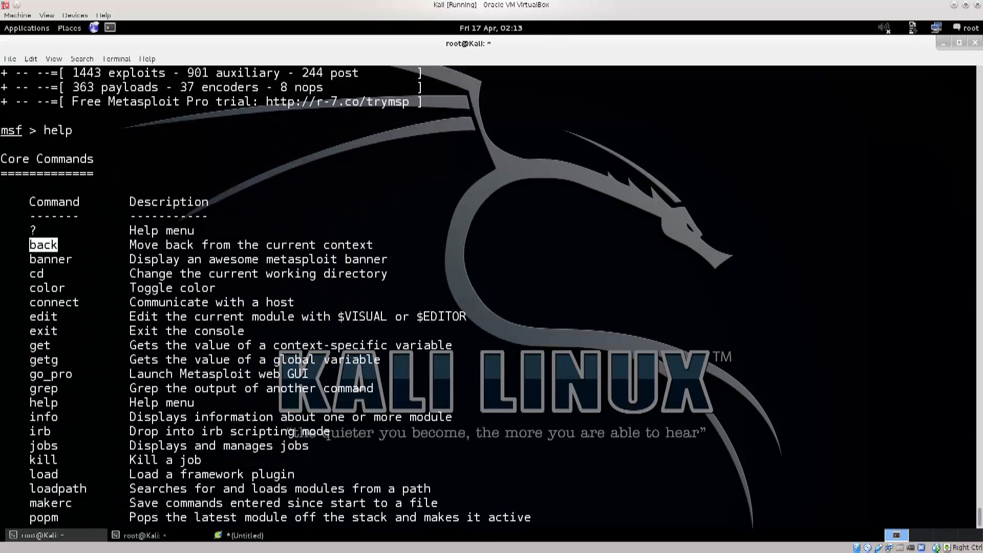
- Scroll the help output down to Database Backend Commands, marking one command name
{"action": "scroll", "scroll_direction": "down", "scroll_amount": 3}
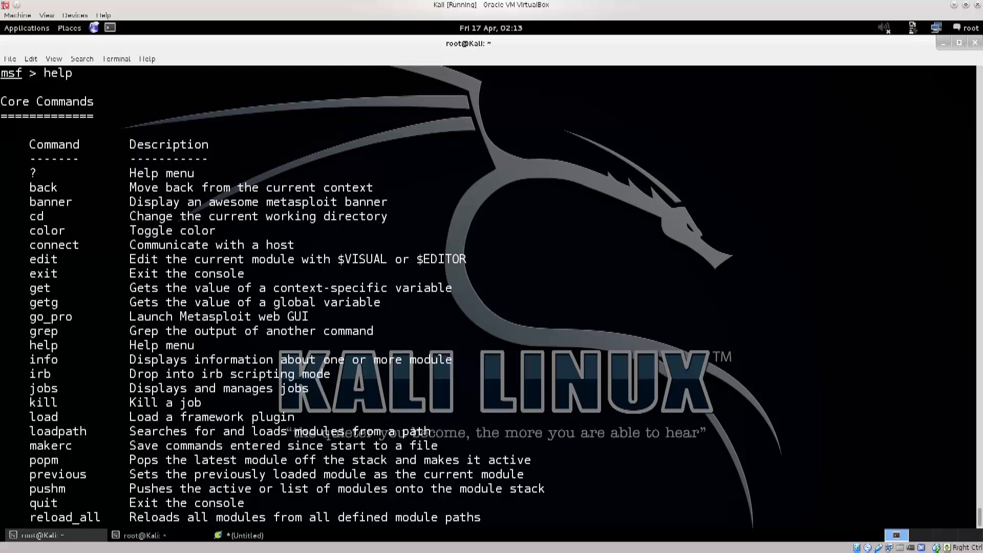
{"action": "double_click", "coordinate": [42, 186]}
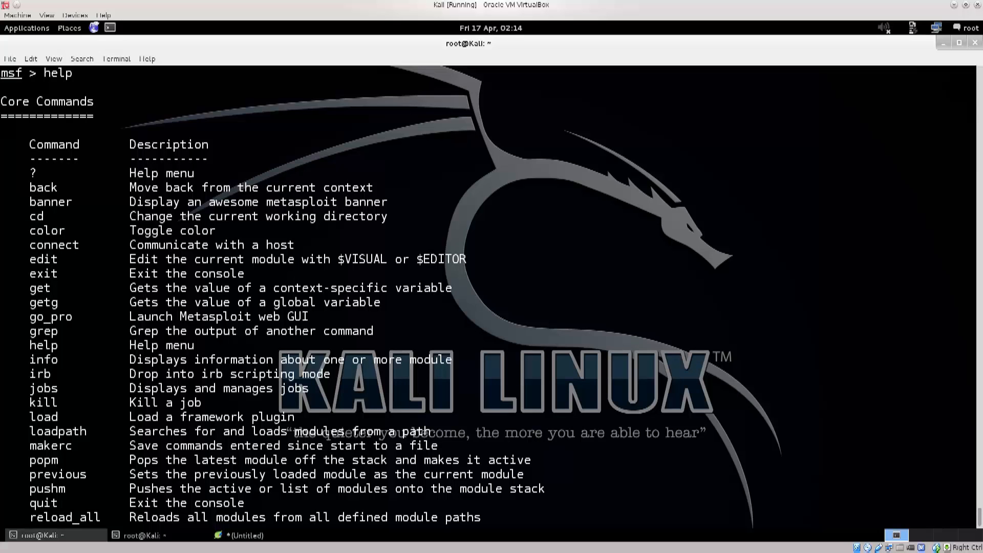
{"action": "scroll", "scroll_direction": "down", "scroll_amount": 3}
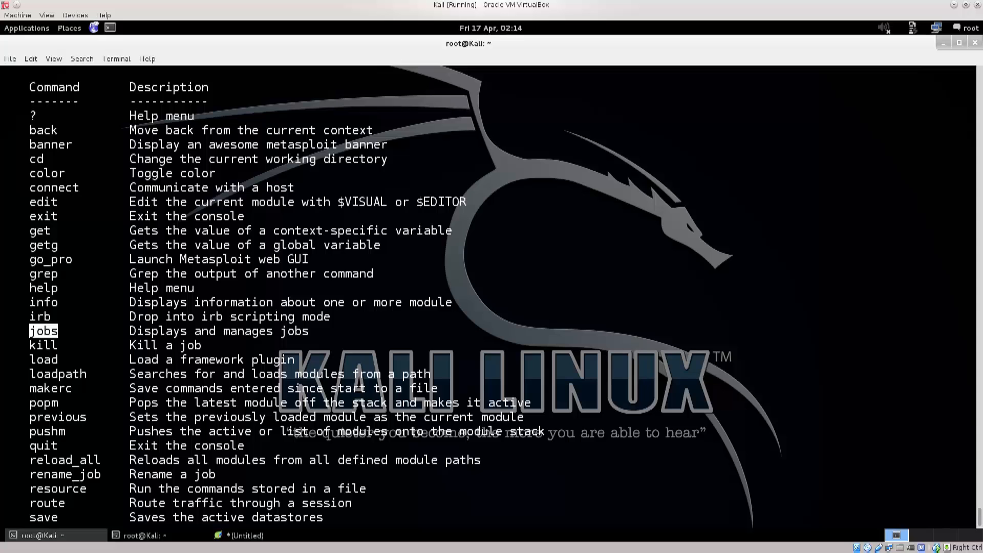
{"action": "scroll", "scroll_direction": "down", "scroll_amount": 3}
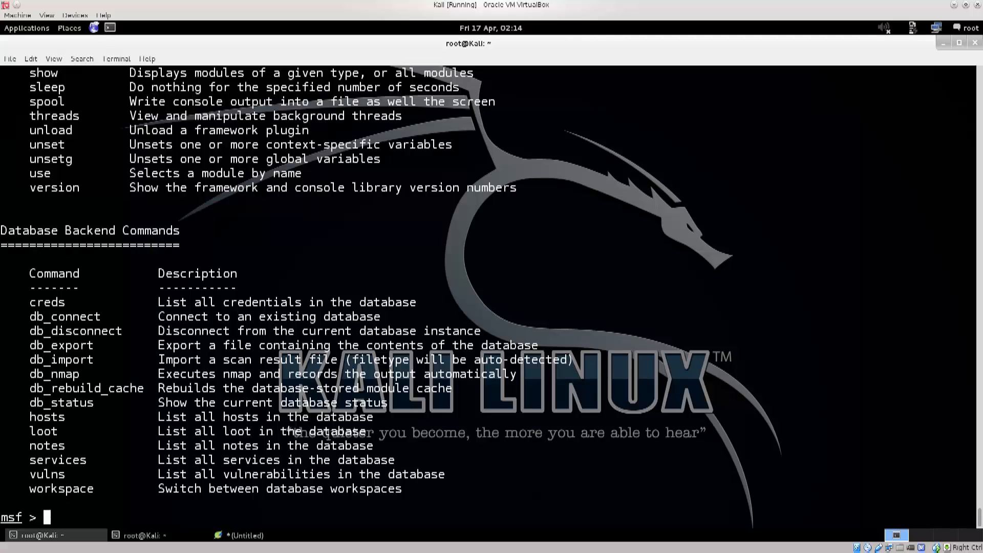
{"action": "type", "text": "searc"}
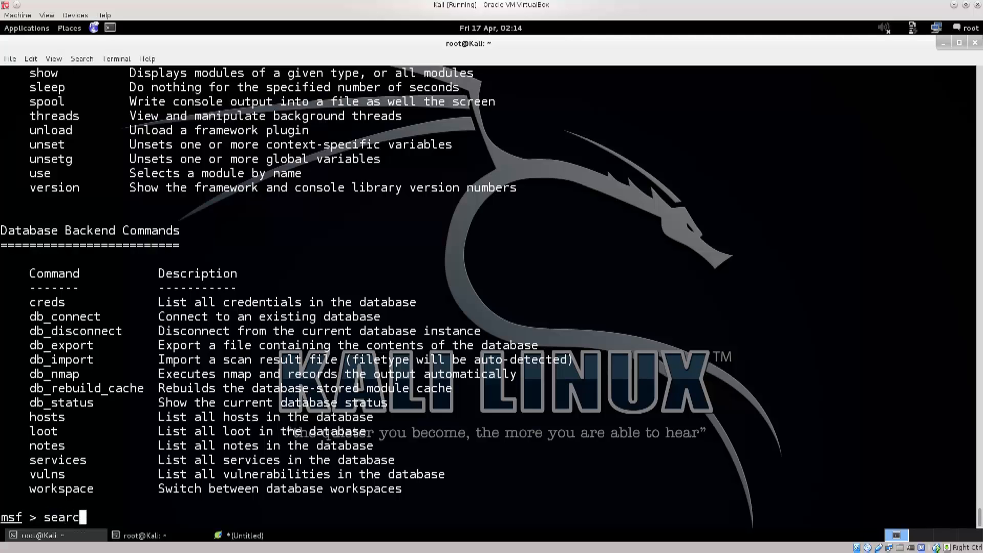
{"action": "key", "text": "BackSpace"}
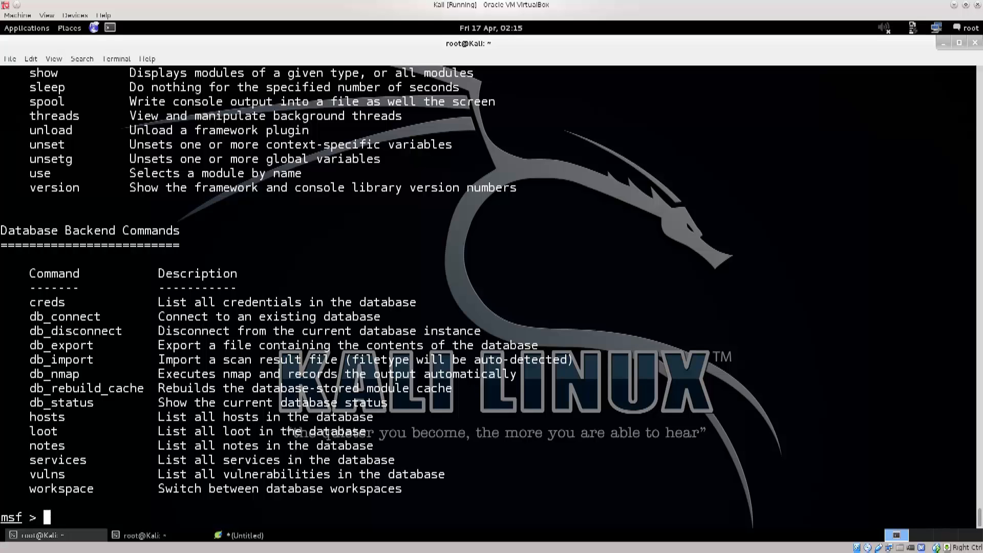
{"action": "double_click", "coordinate": [86, 387]}
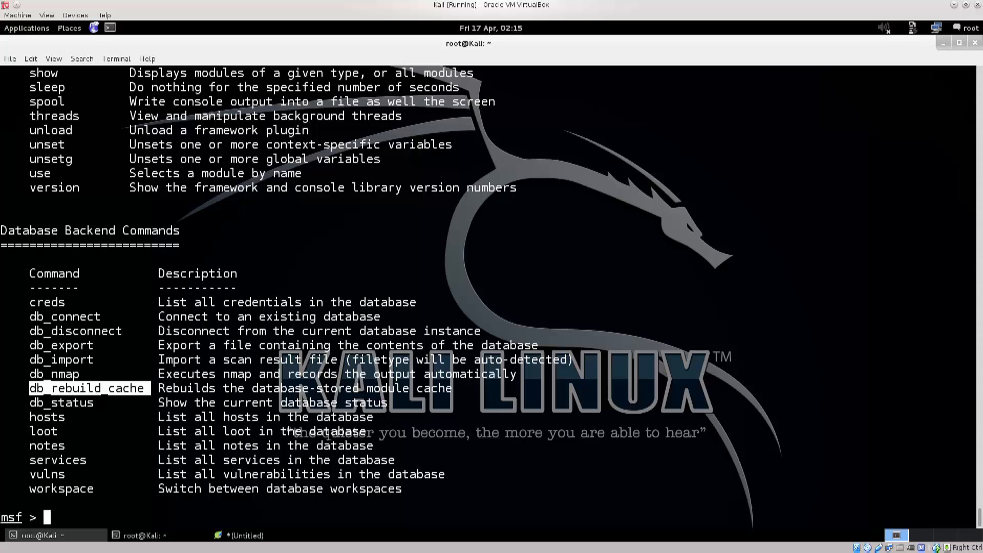
{"action": "type", "text": "clear"}
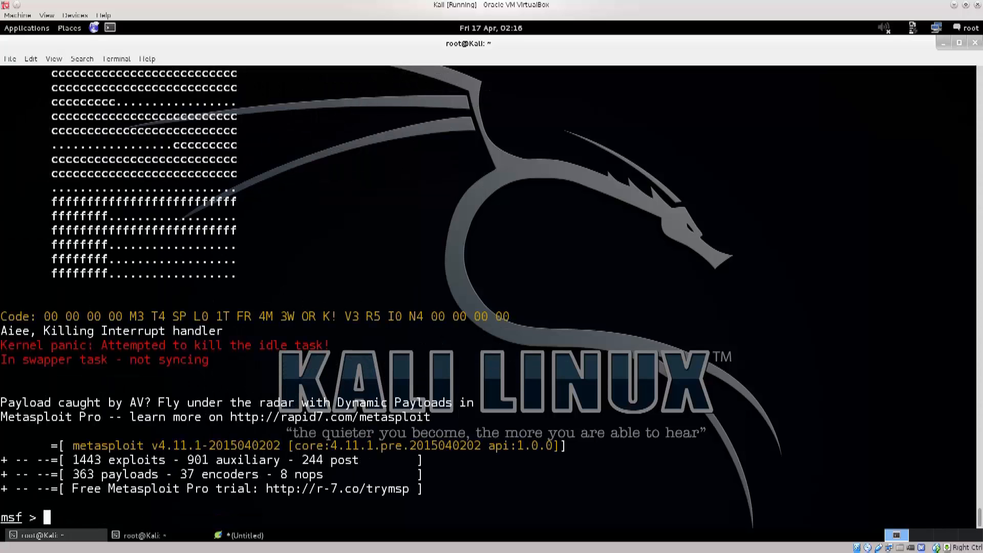
- Mark the 1443 exploits and 8 nops counts in the banner, then clear the console
{"action": "double_click", "coordinate": [87, 460]}
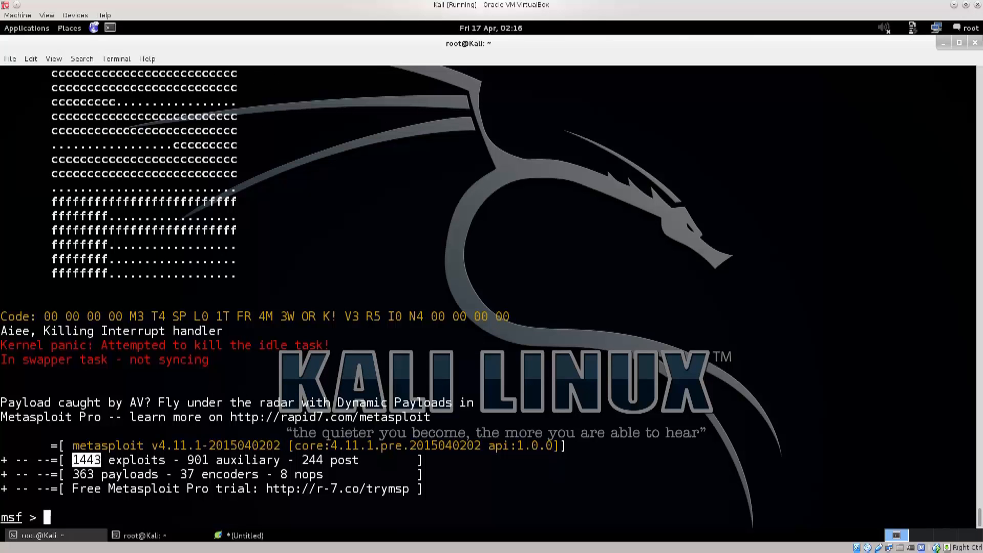
{"action": "double_click", "coordinate": [198, 459]}
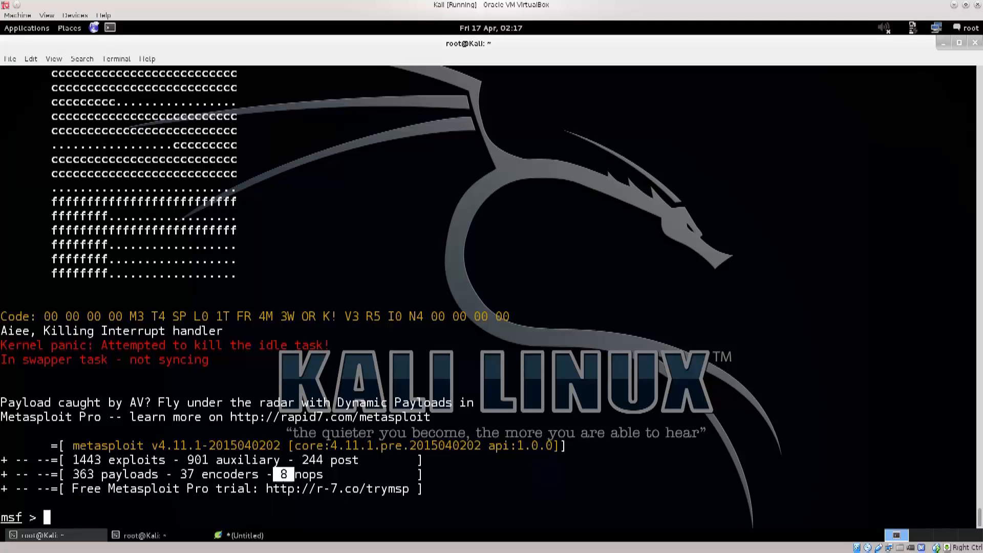
{"action": "type", "text": "clear"}
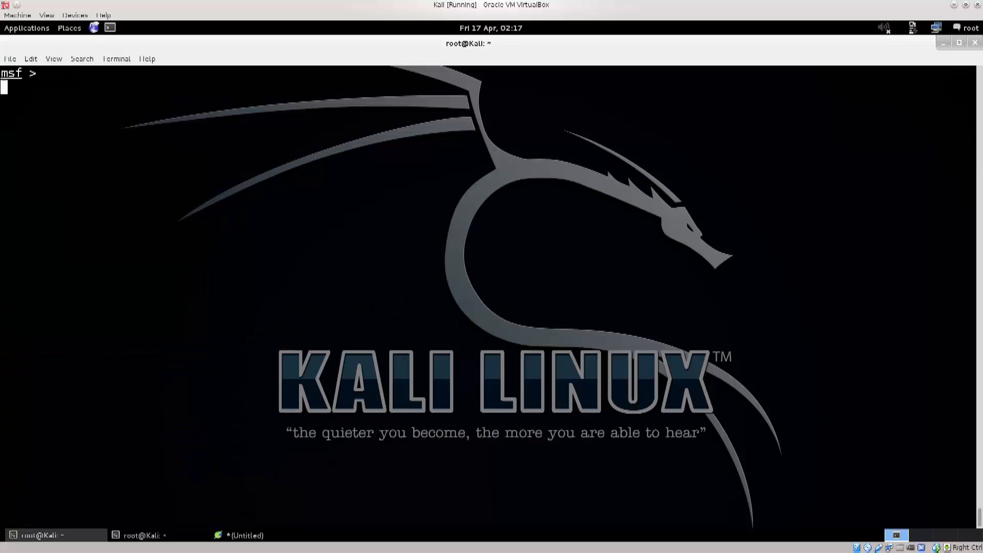
- Run clear again so only the empty msf prompt remains
{"action": "type", "text": "clear"}
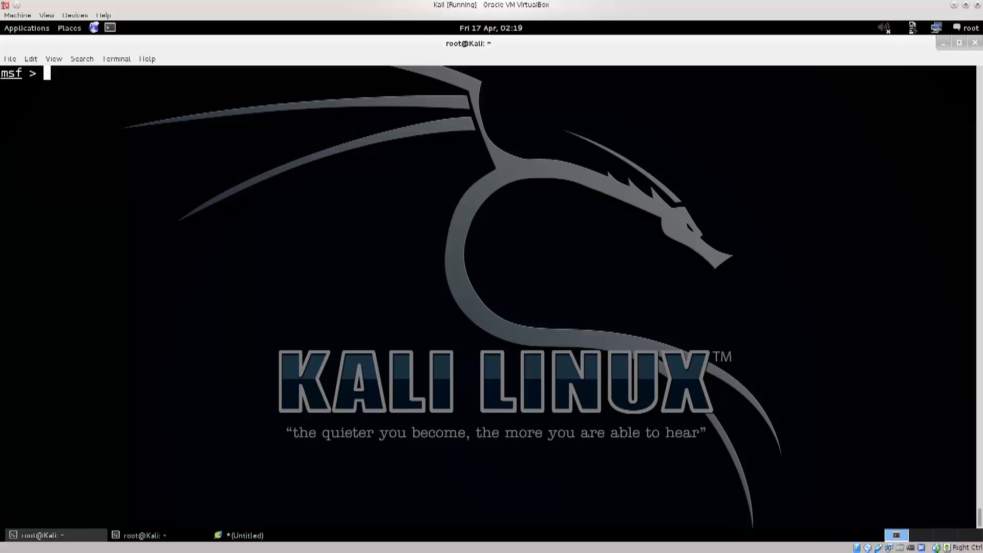
- Run search -h to list search keywords, then start typing a name:m search
{"action": "type", "text": "search -h"}
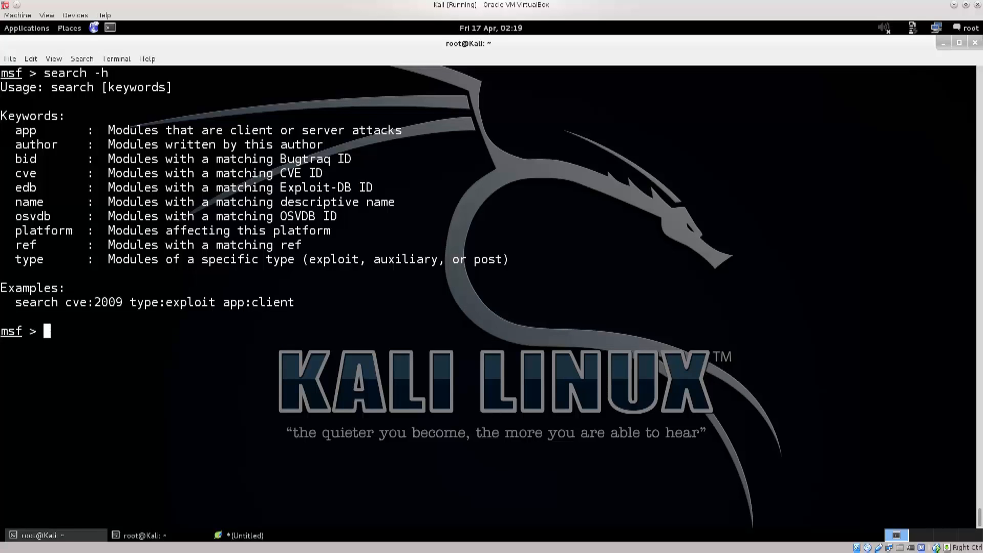
{"action": "type", "text": "seach"}
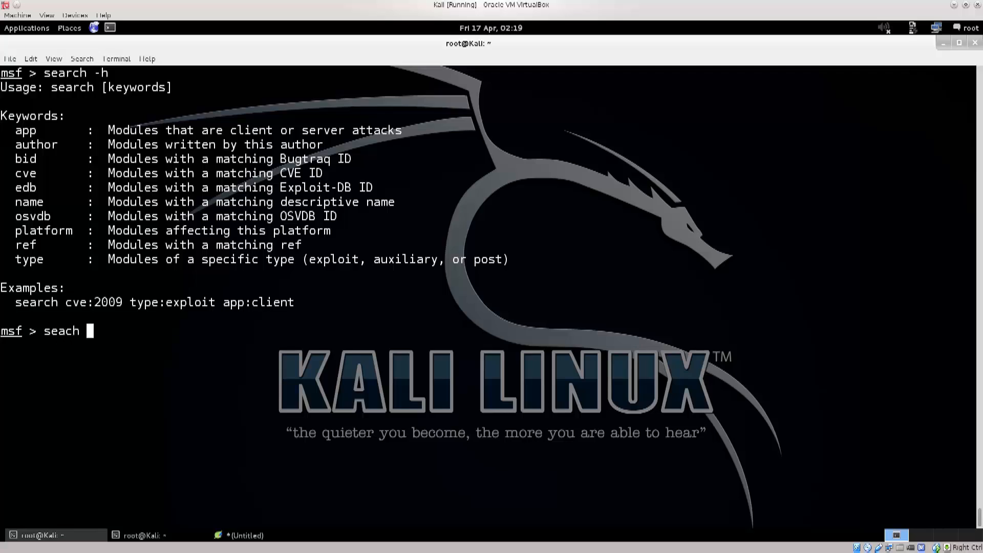
{"action": "type", "text": "name"}
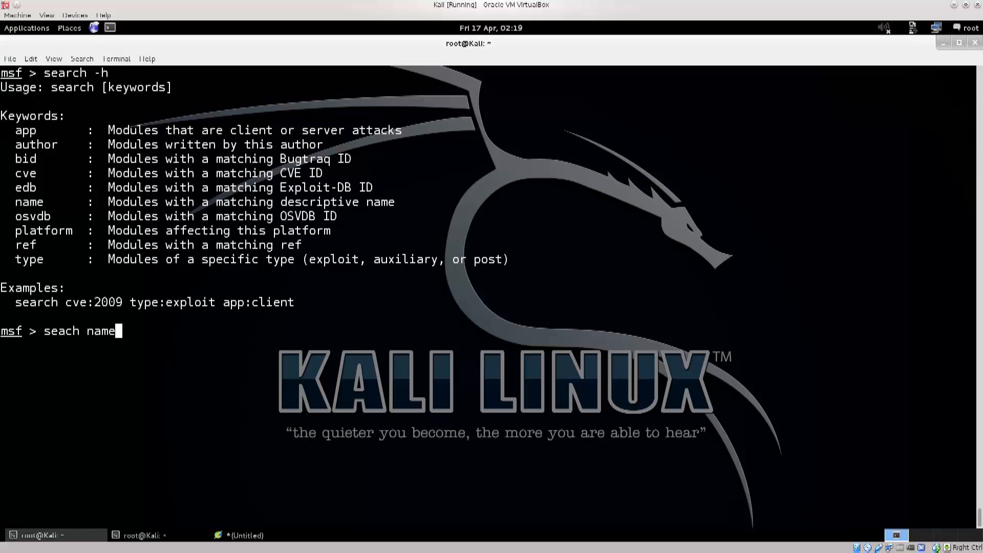
{"action": "type", "text": ":"}
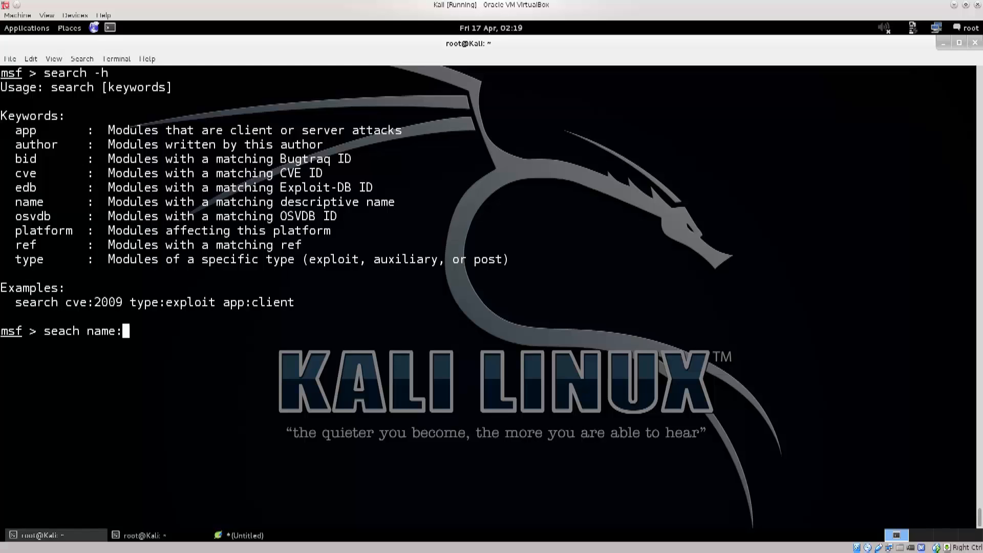
{"action": "type", "text": "m"}
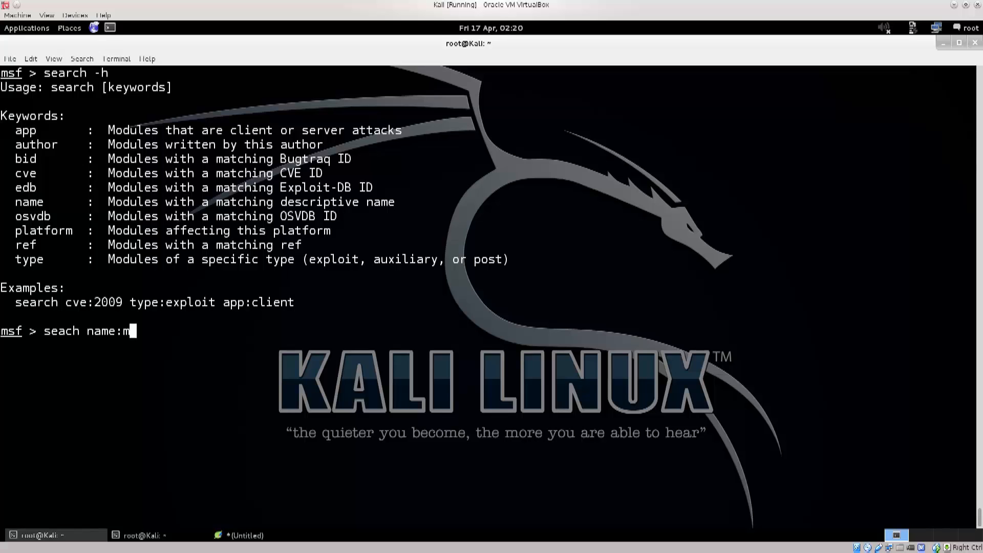
- Run search name:meterpreter after the misspelled 'seach' is rejected, and scroll through the matching modules
{"action": "type", "text": "eterpreter"}
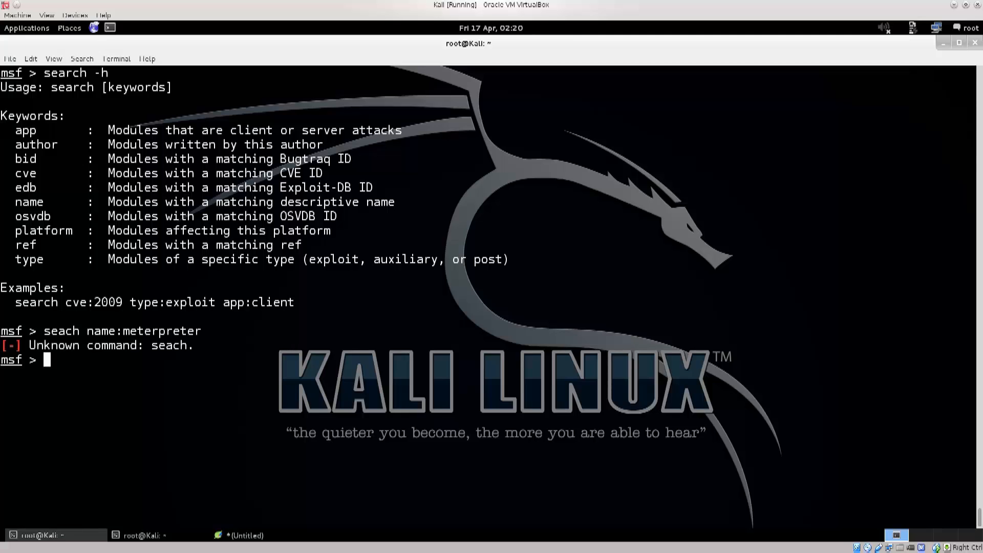
{"action": "type", "text": "seach name:meterpreter"}
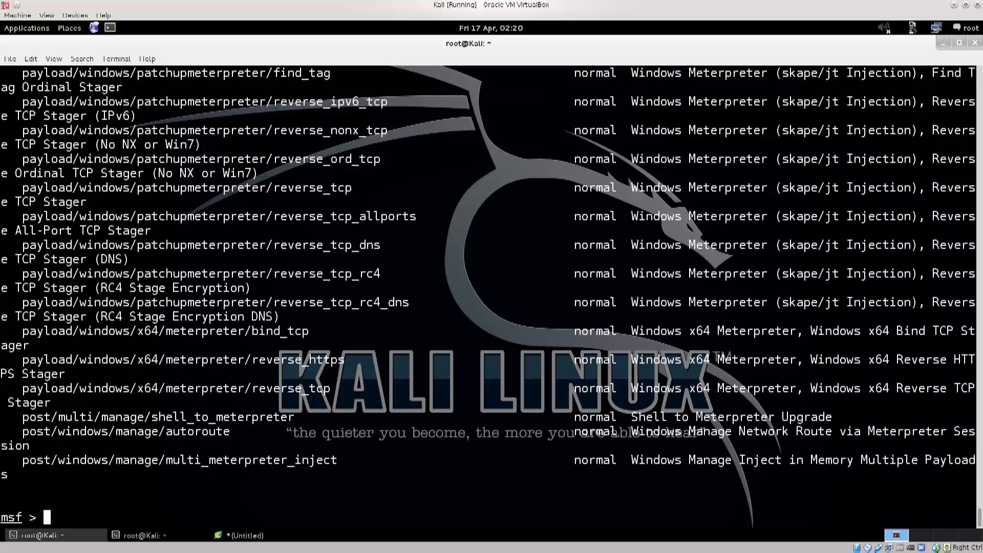
{"action": "scroll", "scroll_direction": "down", "scroll_amount": 3}
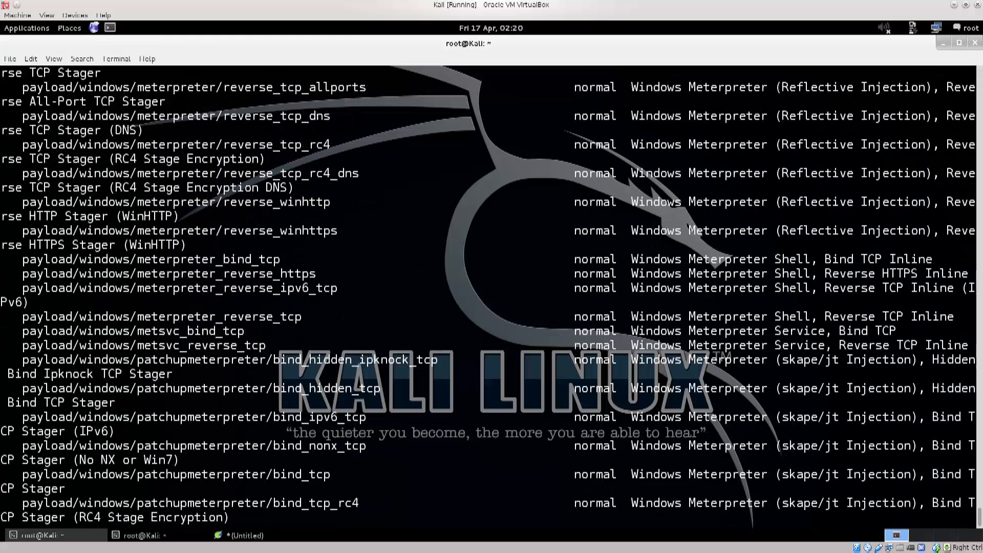
{"action": "scroll", "scroll_direction": "down", "scroll_amount": 3}
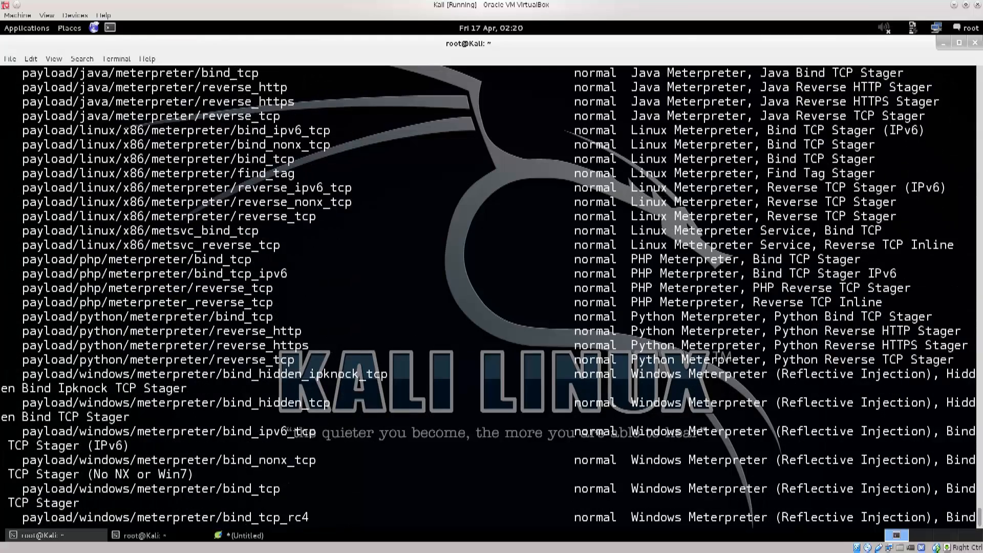
{"action": "scroll", "scroll_direction": "down", "scroll_amount": 3}
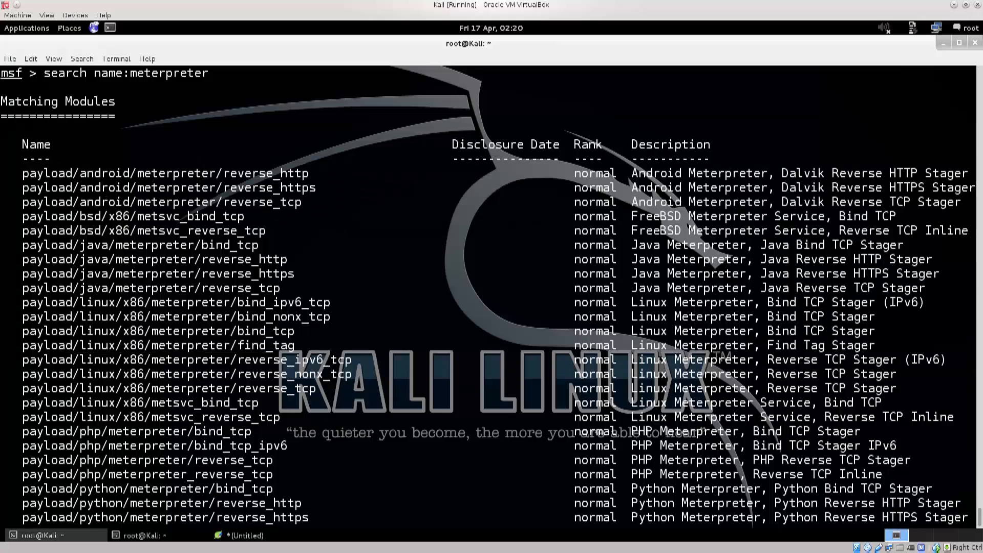
{"action": "double_click", "coordinate": [249, 173]}
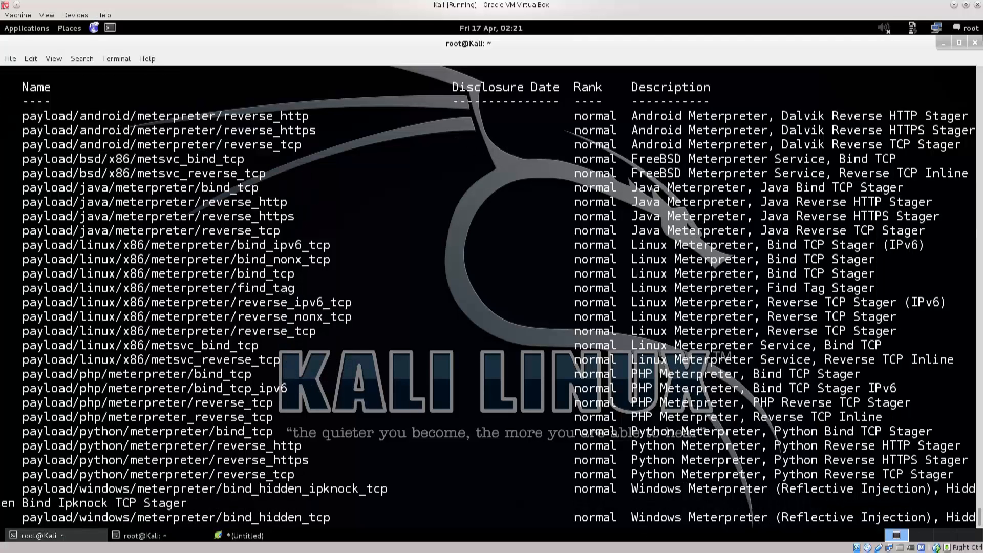
{"action": "double_click", "coordinate": [97, 188]}
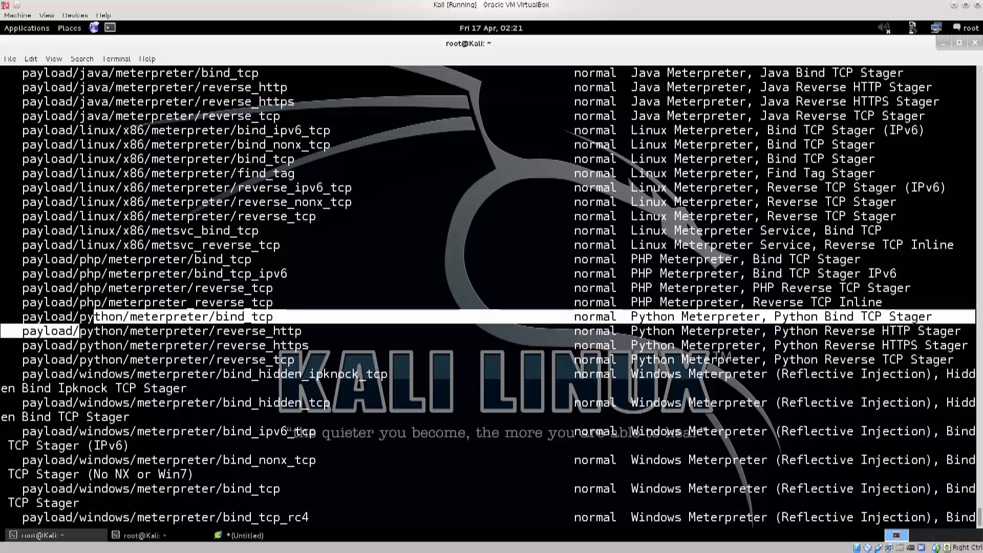
{"action": "scroll", "scroll_direction": "down", "scroll_amount": 3}
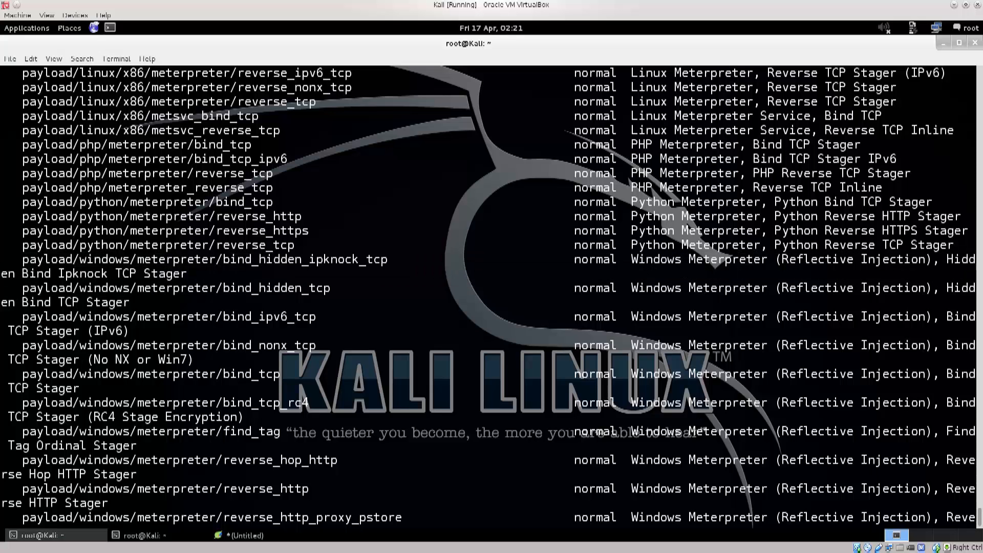
{"action": "scroll", "scroll_direction": "down", "scroll_amount": 3}
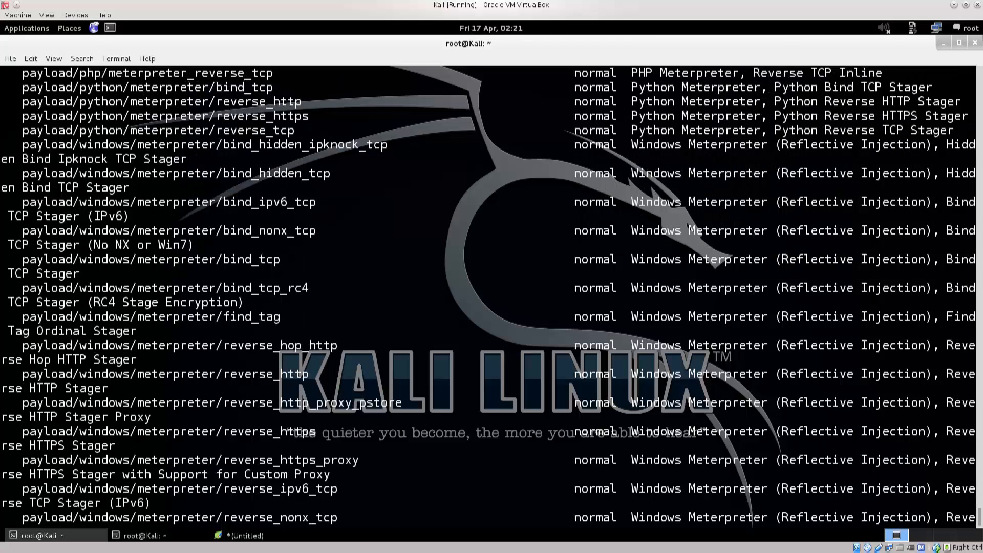
{"action": "scroll", "scroll_direction": "down", "scroll_amount": 3}
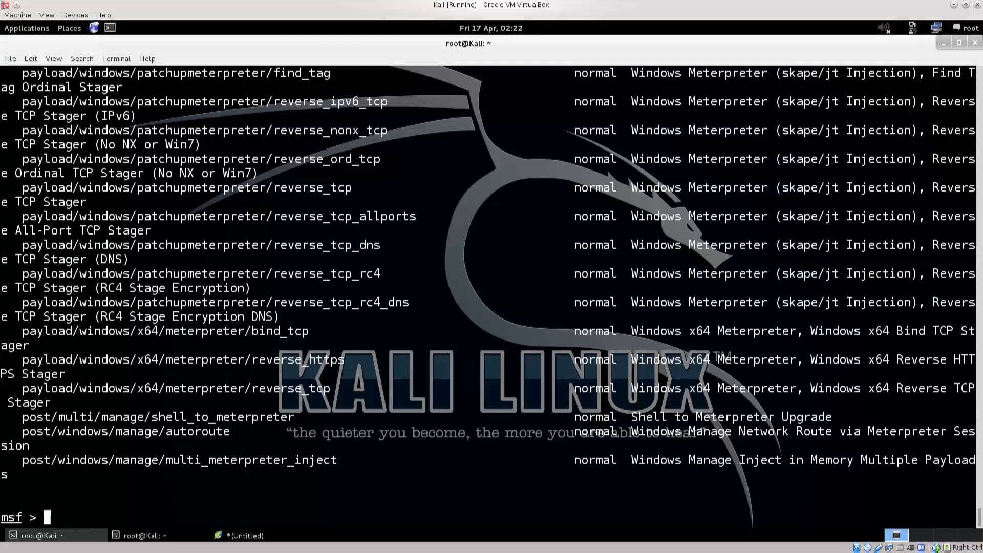
- Run clear at the msf prompt to erase the meterpreter search output
{"action": "type", "text": "clea"}
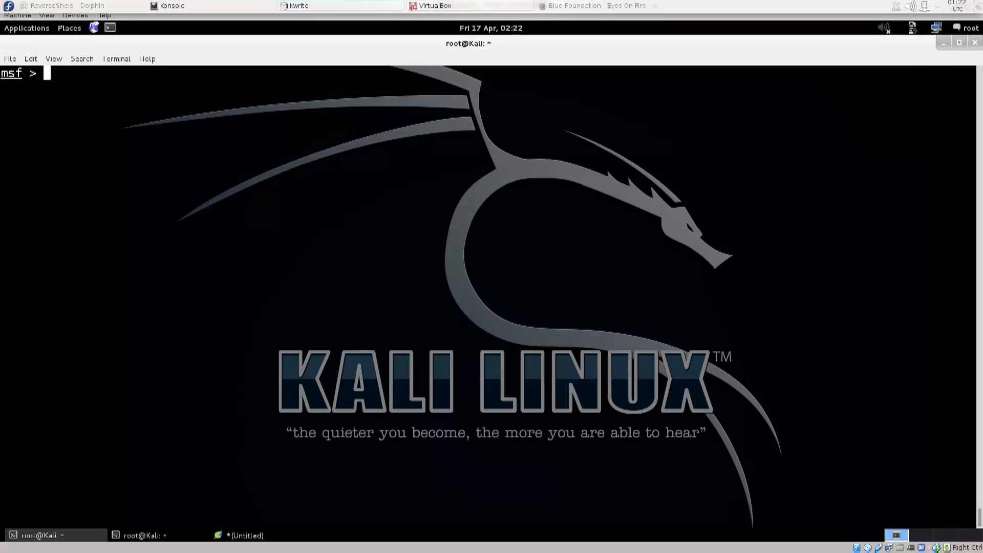
{"action": "mouse_move", "coordinate": [169, 6]}
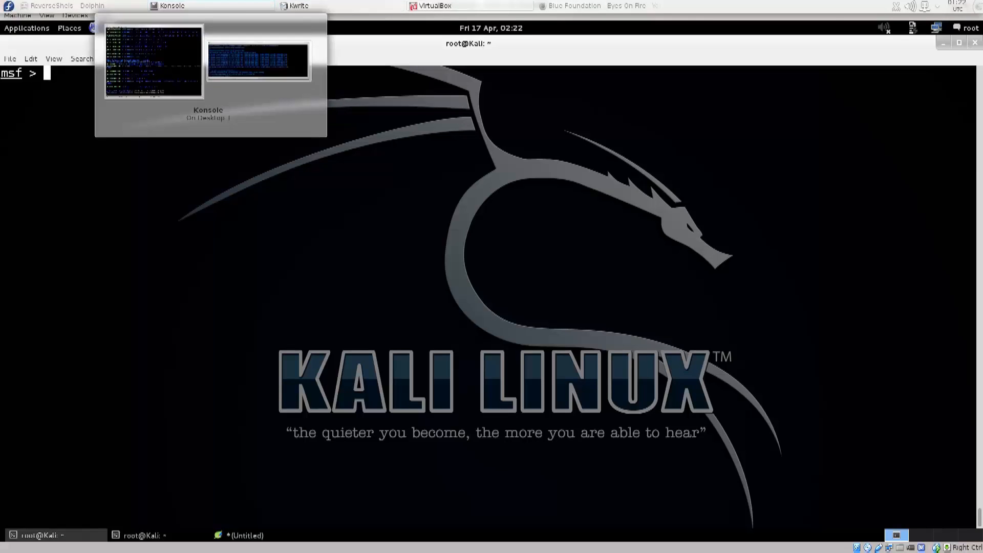